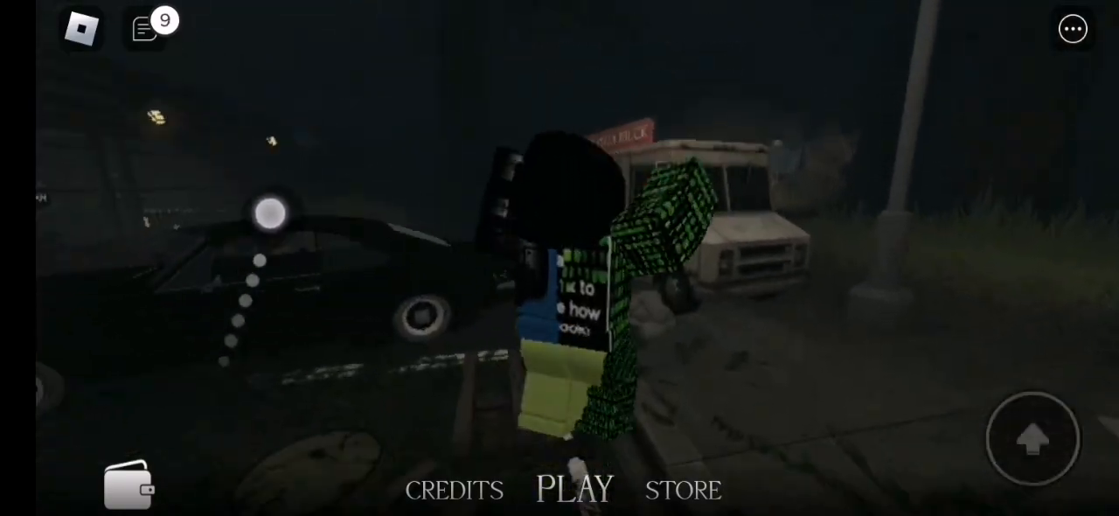
Start a round from the title screen and reach the YOUR FLASHLIGHT tutorial card
{"action": "left_click", "coordinate": [574, 486]}
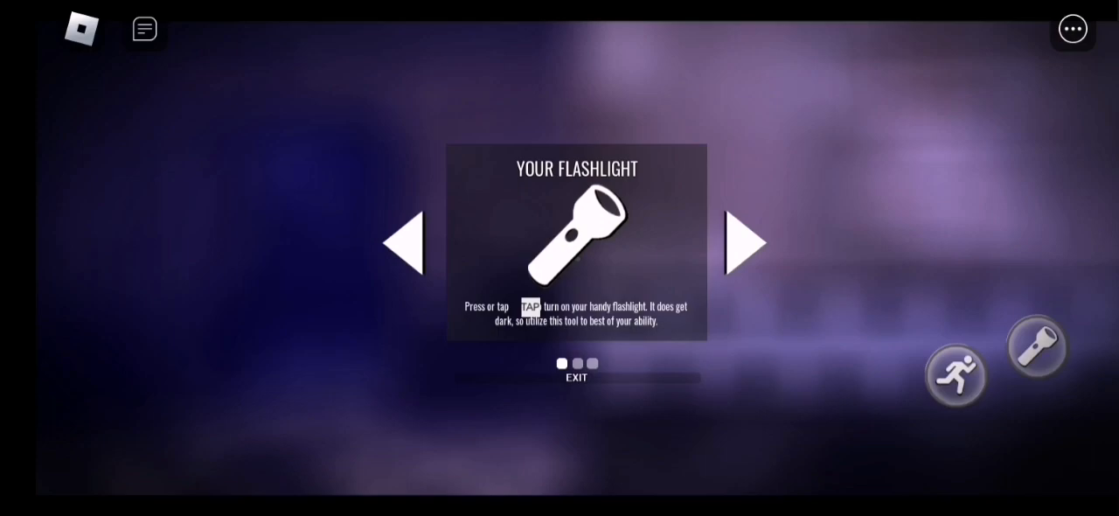
Exit the tutorial and walk past the stage curtain to the lockers with the HIDE prompt
{"action": "left_click", "coordinate": [577, 377]}
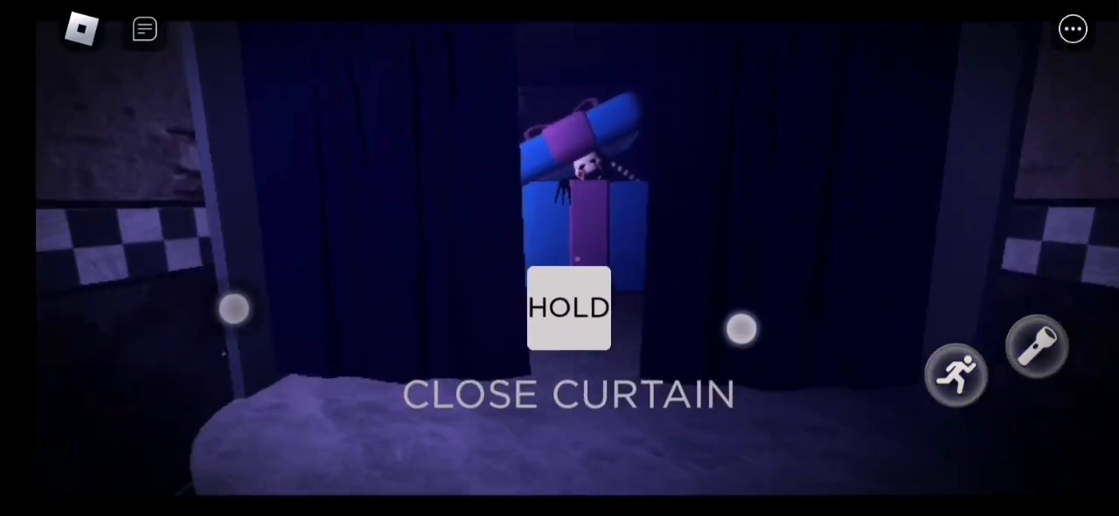
{"action": "left_click", "coordinate": [568, 308]}
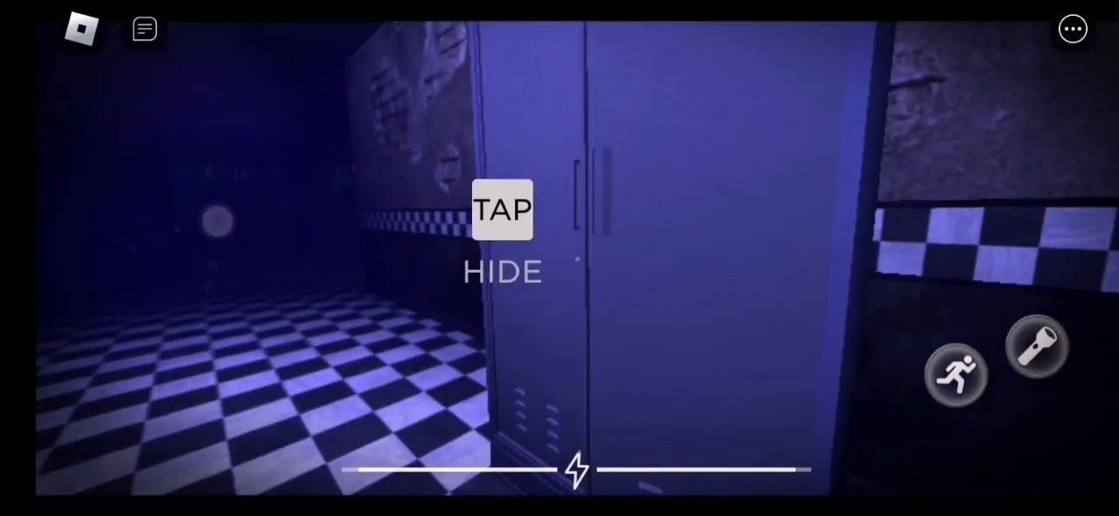
Leave the lockers and view CAM 01, EAST HALLWAY on the security cameras
{"action": "left_click", "coordinate": [502, 210]}
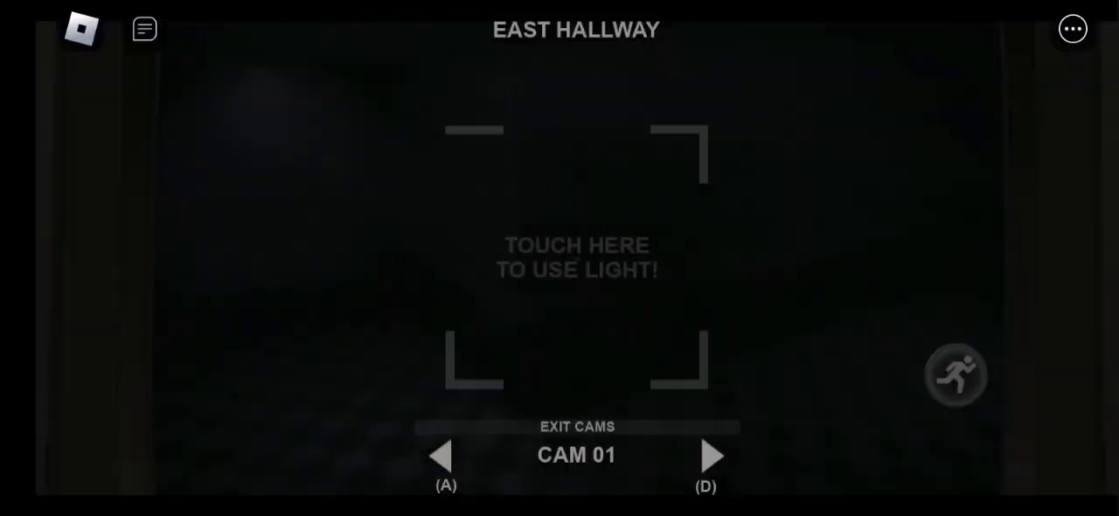
Switch to CAM 02 West Hallway, exit the cameras and return to the CLOSE CURTAIN prompt
{"action": "left_click", "coordinate": [711, 455]}
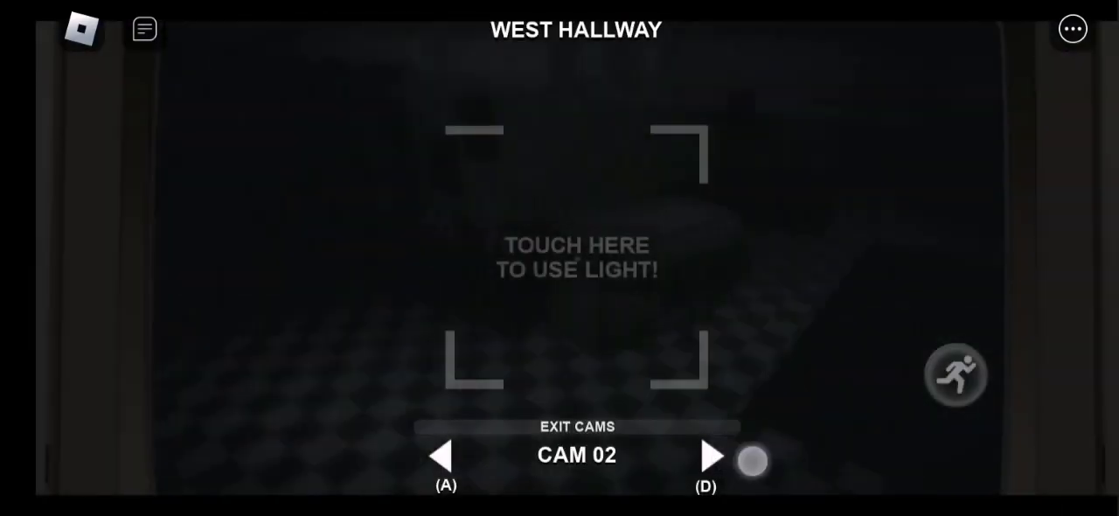
{"action": "left_click", "coordinate": [710, 455]}
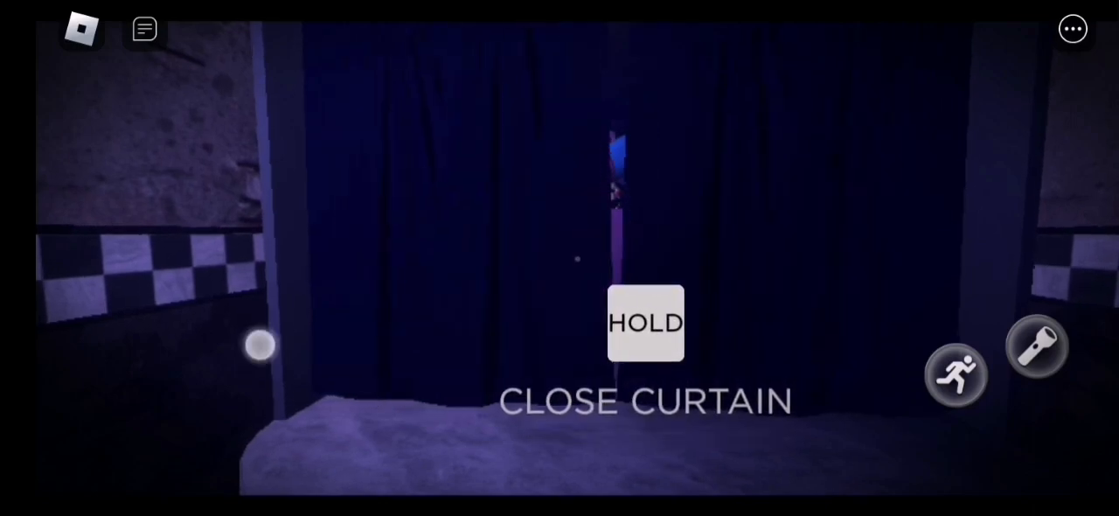
Show the Leaderboard panel listing the single player in the server
{"action": "left_click", "coordinate": [645, 322]}
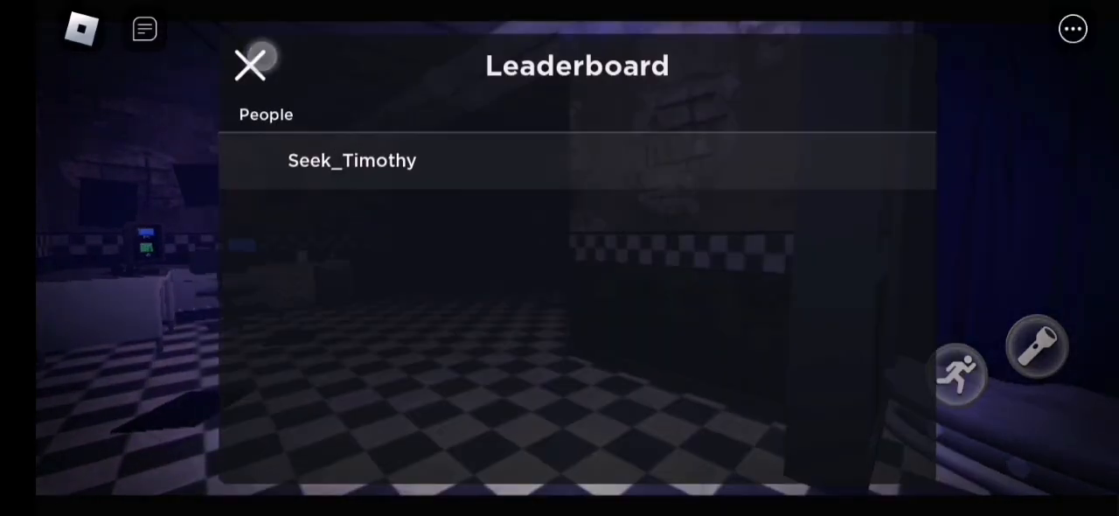
Close the Leaderboard and hide inside the vent beside the stage
{"action": "left_click", "coordinate": [250, 67]}
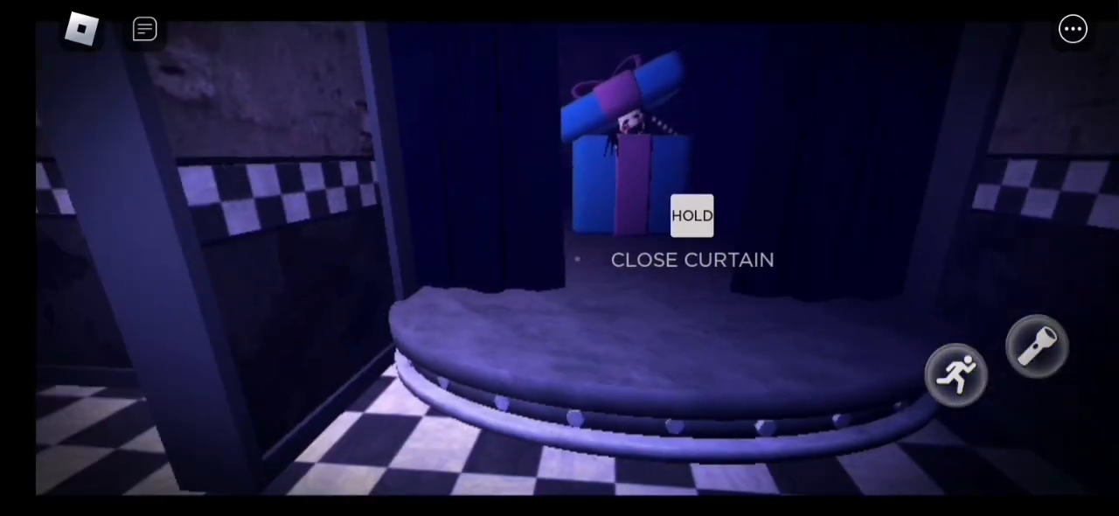
{"action": "left_click", "coordinate": [693, 217]}
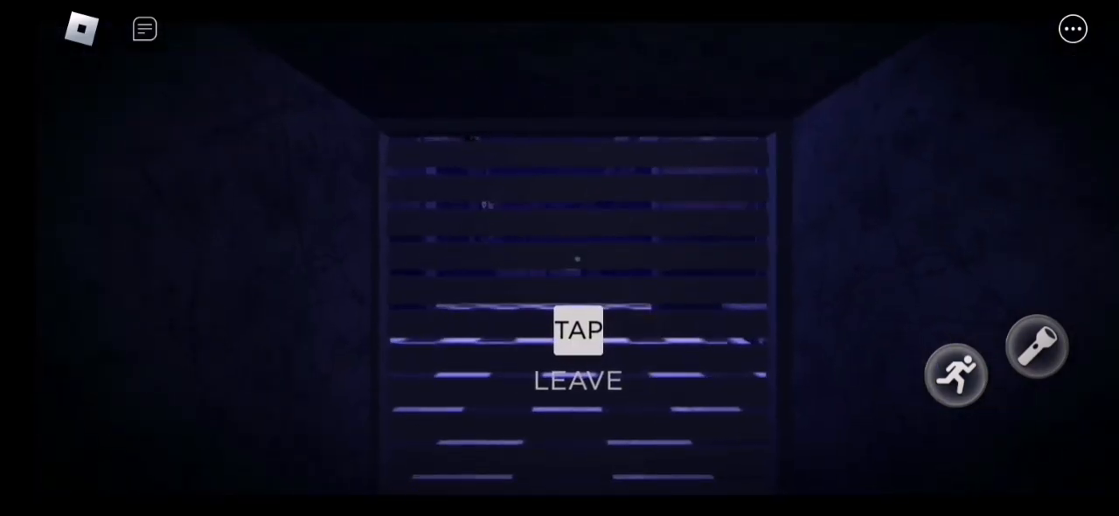
Leave the vent, hide inside it again, then climb back out near the party table
{"action": "left_click", "coordinate": [577, 331]}
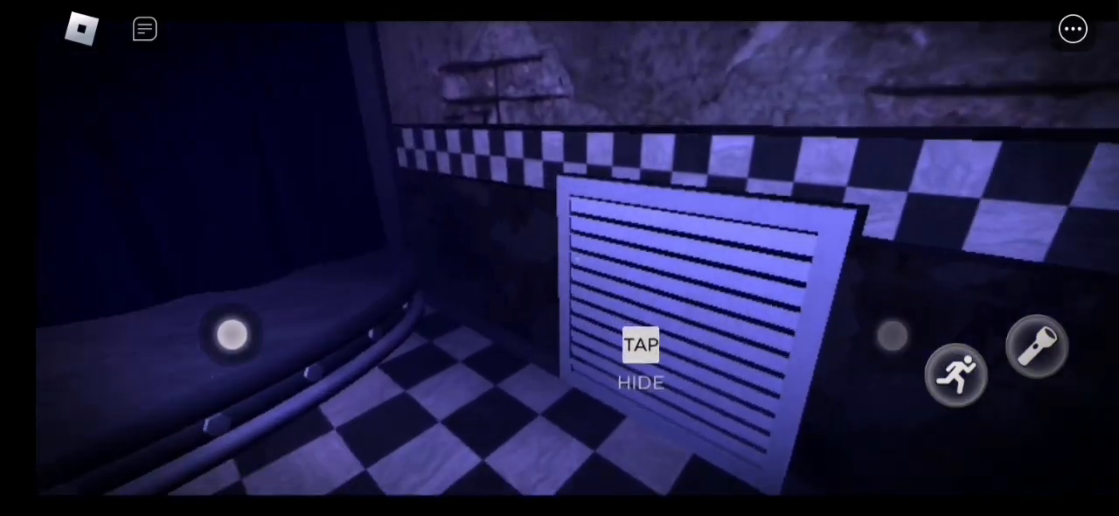
{"action": "left_click", "coordinate": [640, 358]}
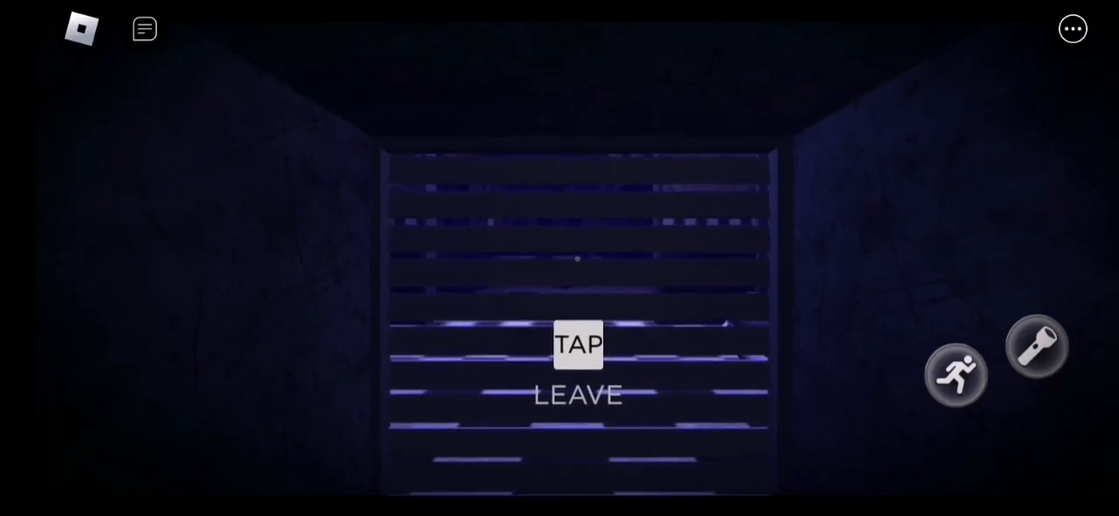
{"action": "left_click", "coordinate": [577, 342]}
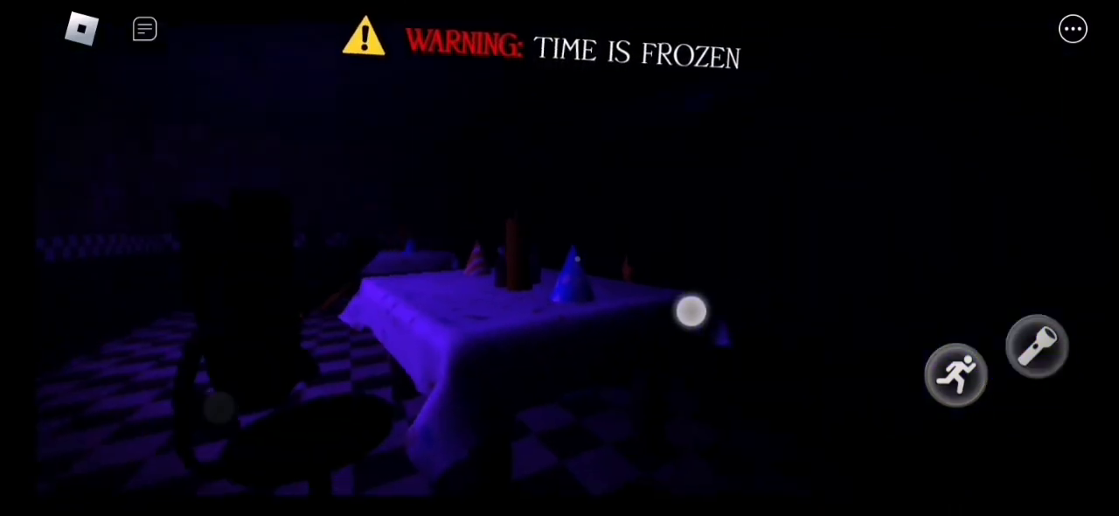
Bring out the flashlight aiming overlay while the time-frozen warning shows
{"action": "left_click", "coordinate": [1038, 348]}
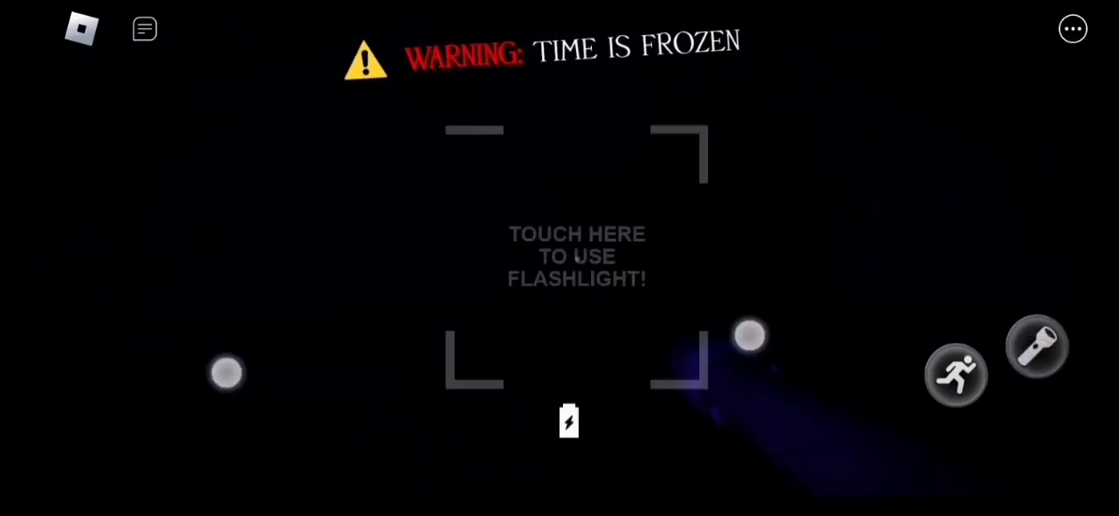